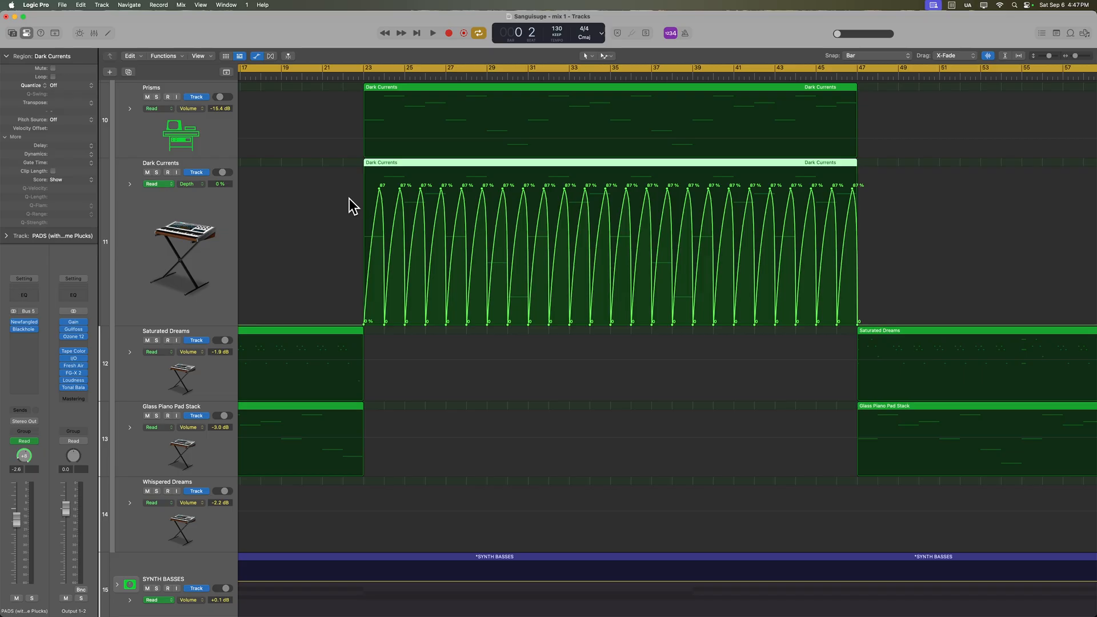
{"action": "mouse_move", "coordinate": [835, 224]}
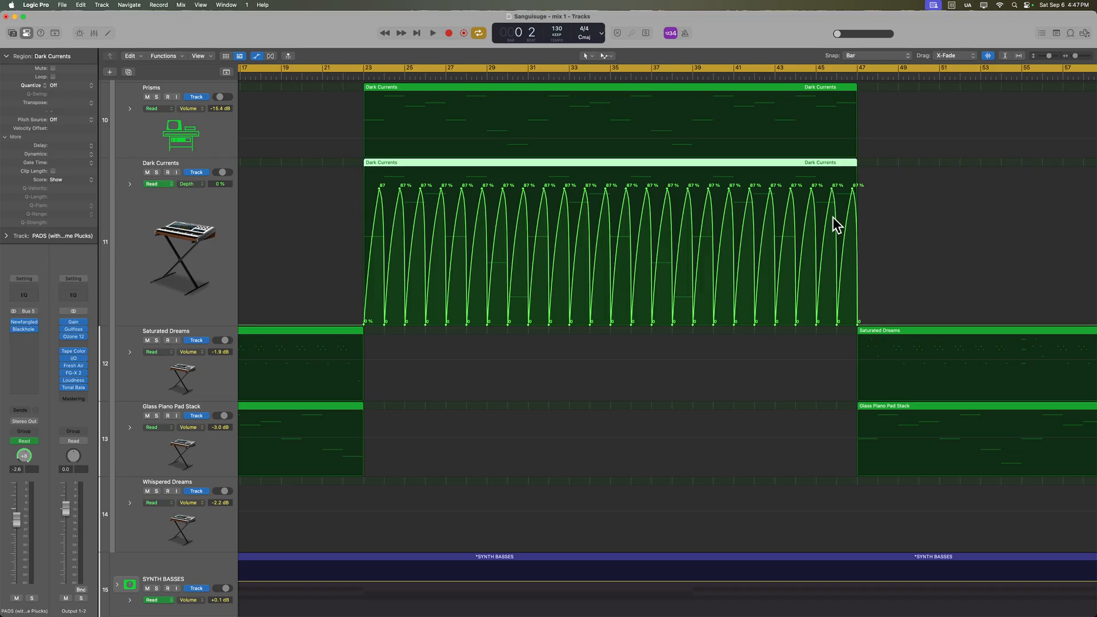
{"action": "mouse_move", "coordinate": [745, 190]}
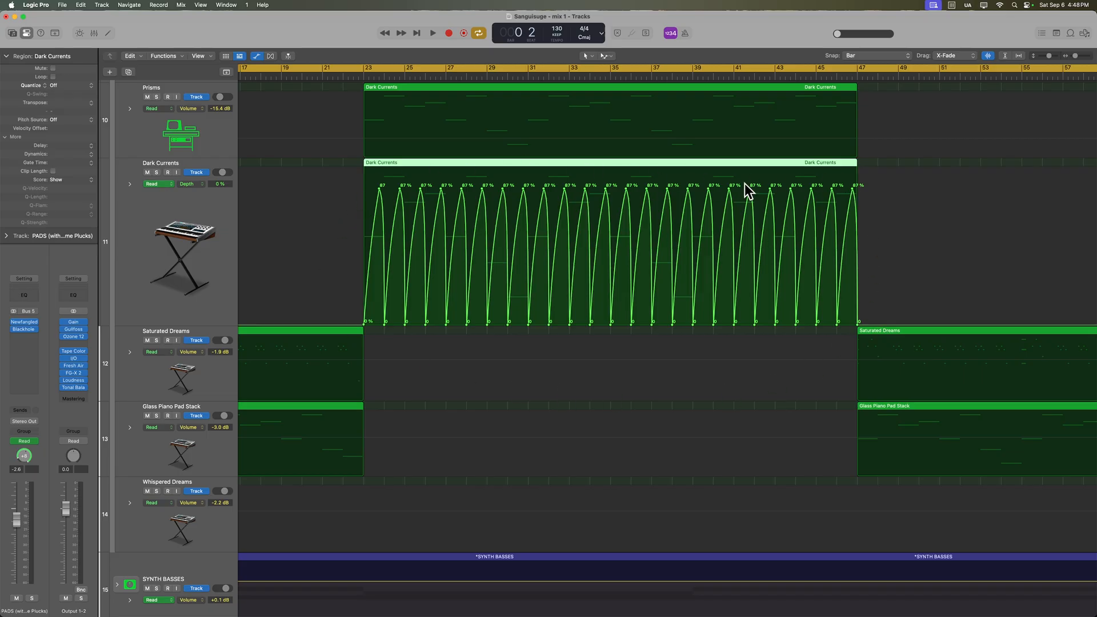
{"action": "mouse_move", "coordinate": [859, 219]}
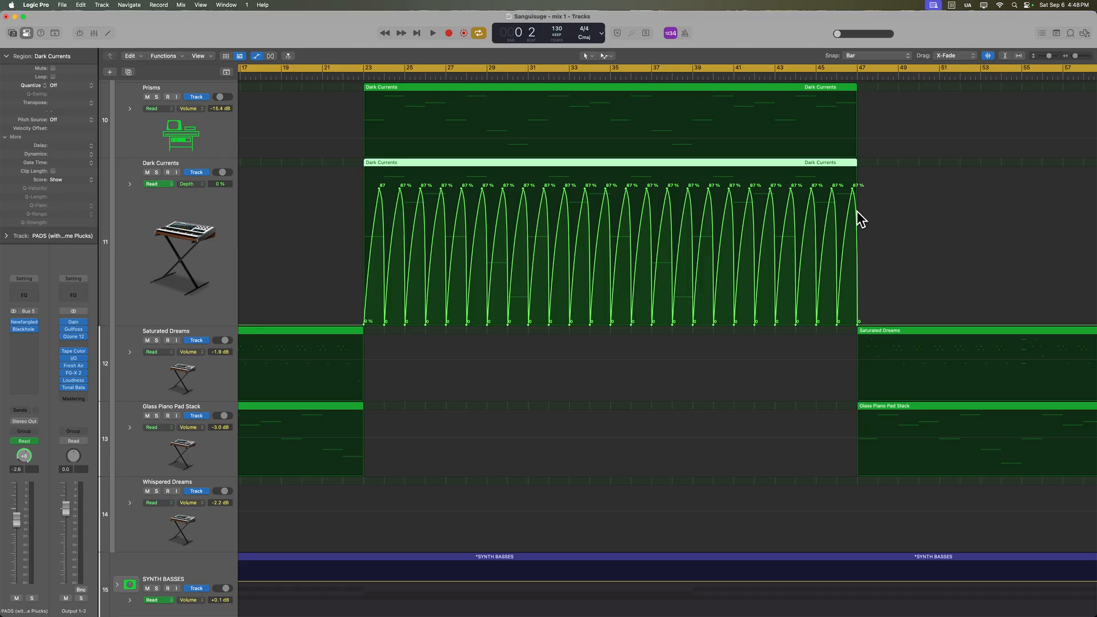
{"action": "mouse_move", "coordinate": [528, 176]}
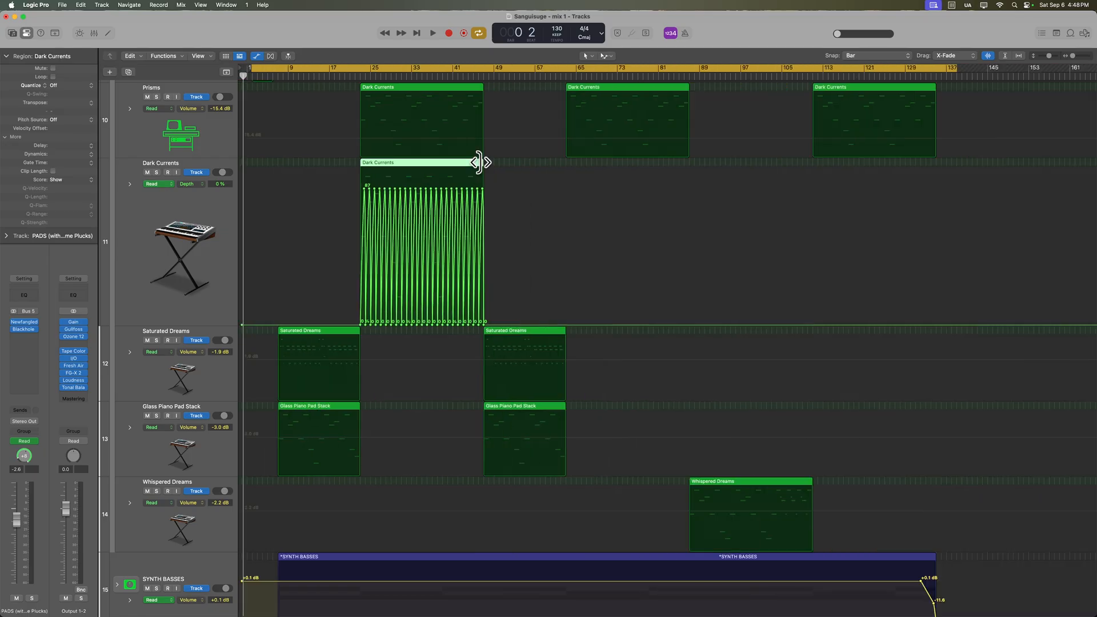
{"action": "mouse_move", "coordinate": [915, 167]}
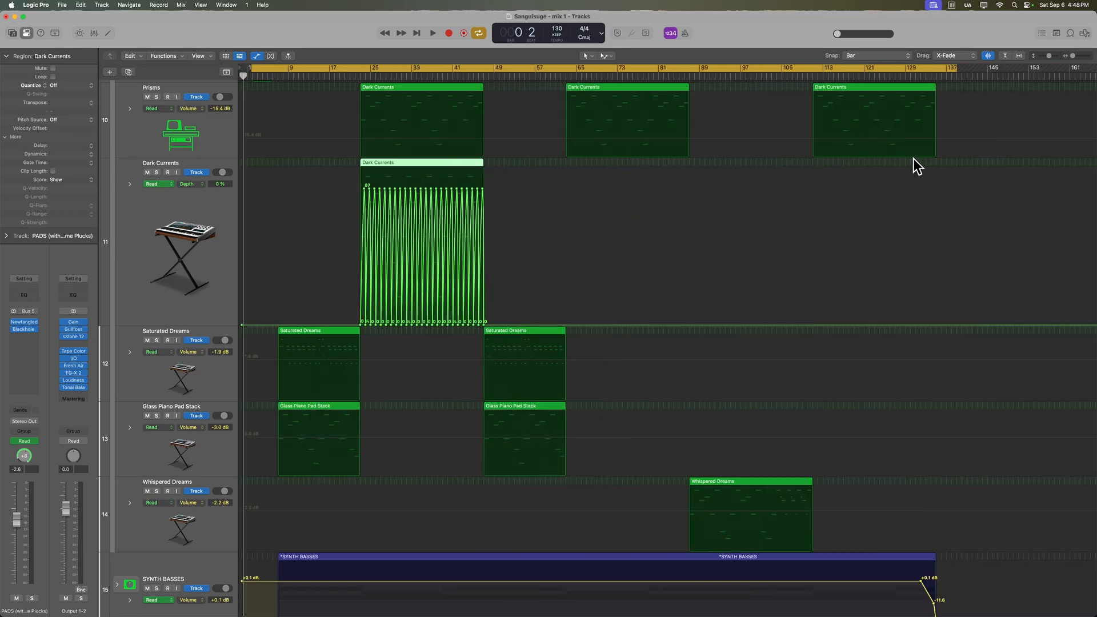
{"action": "mouse_move", "coordinate": [425, 173]}
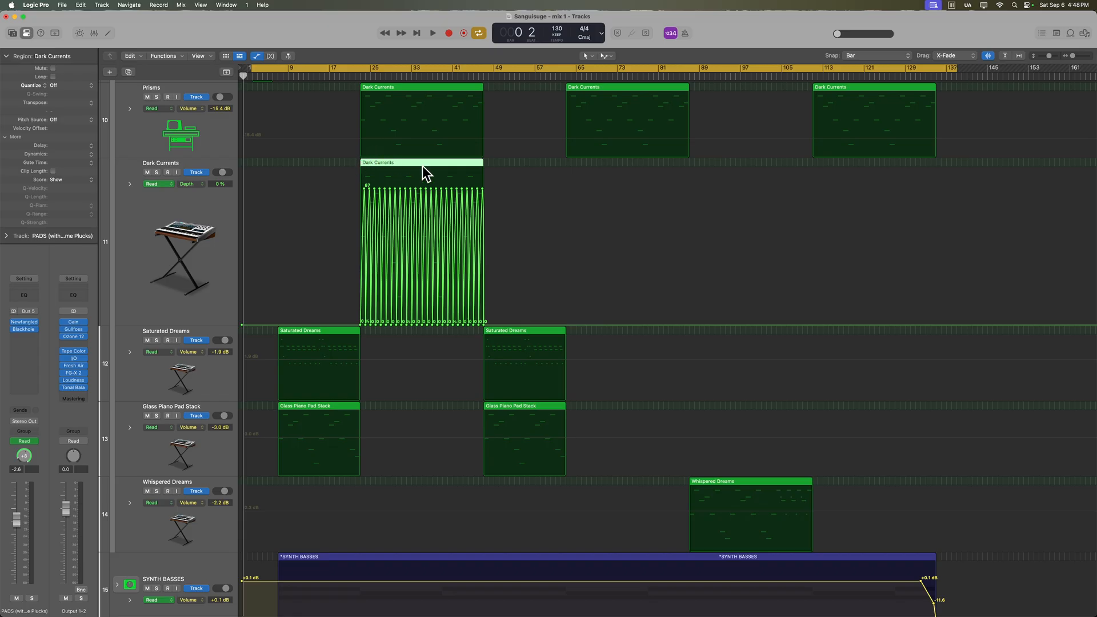
{"action": "mouse_move", "coordinate": [368, 149]}
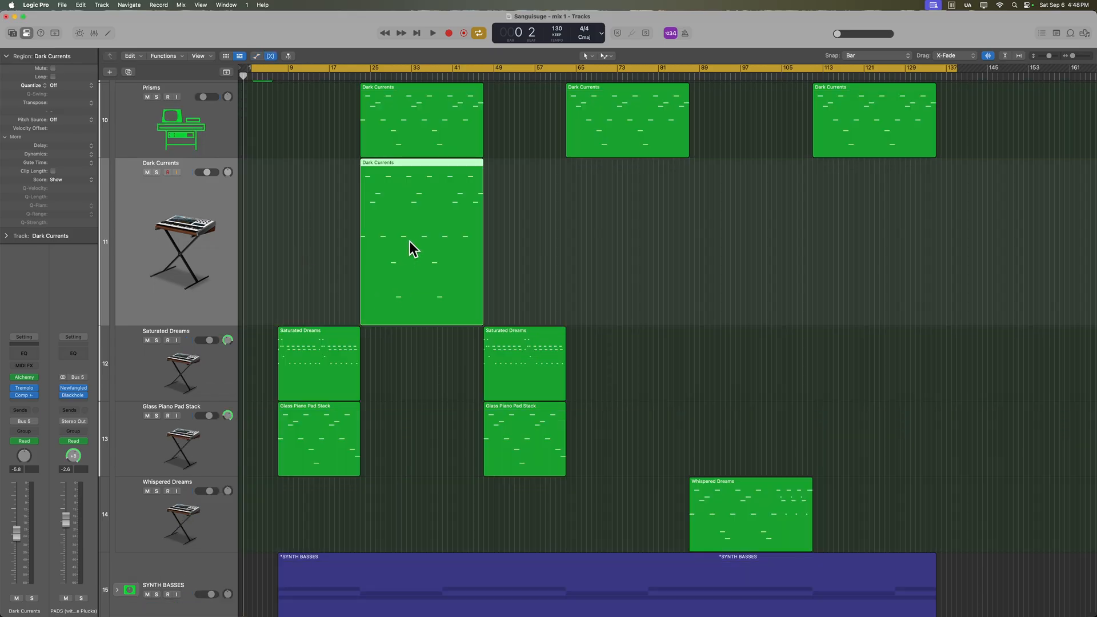
{"action": "mouse_move", "coordinate": [857, 189]}
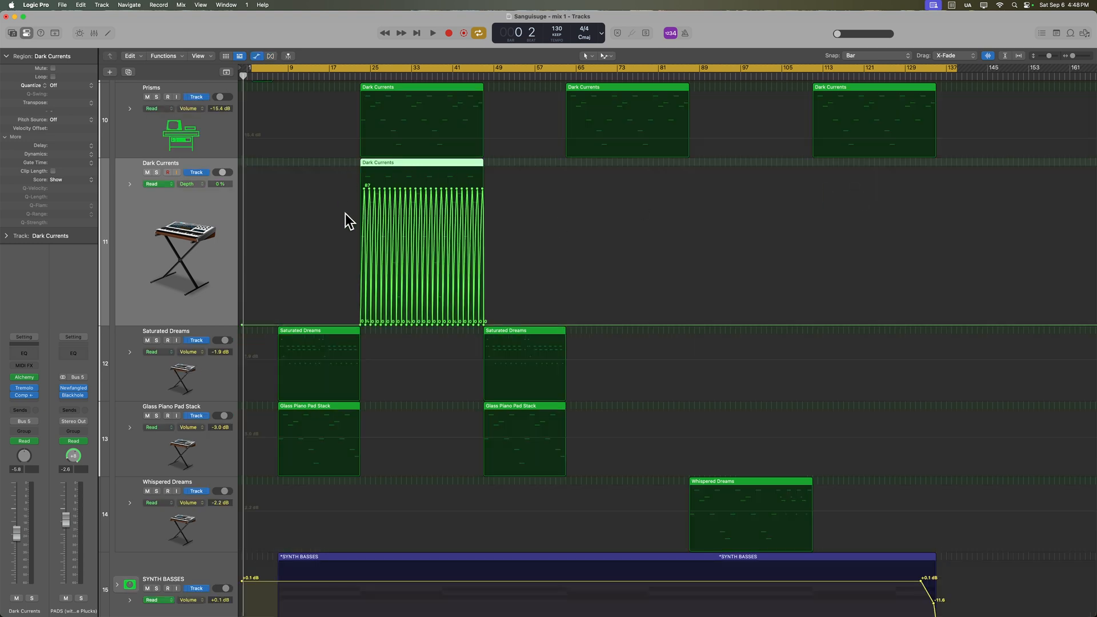
{"action": "mouse_move", "coordinate": [526, 255]}
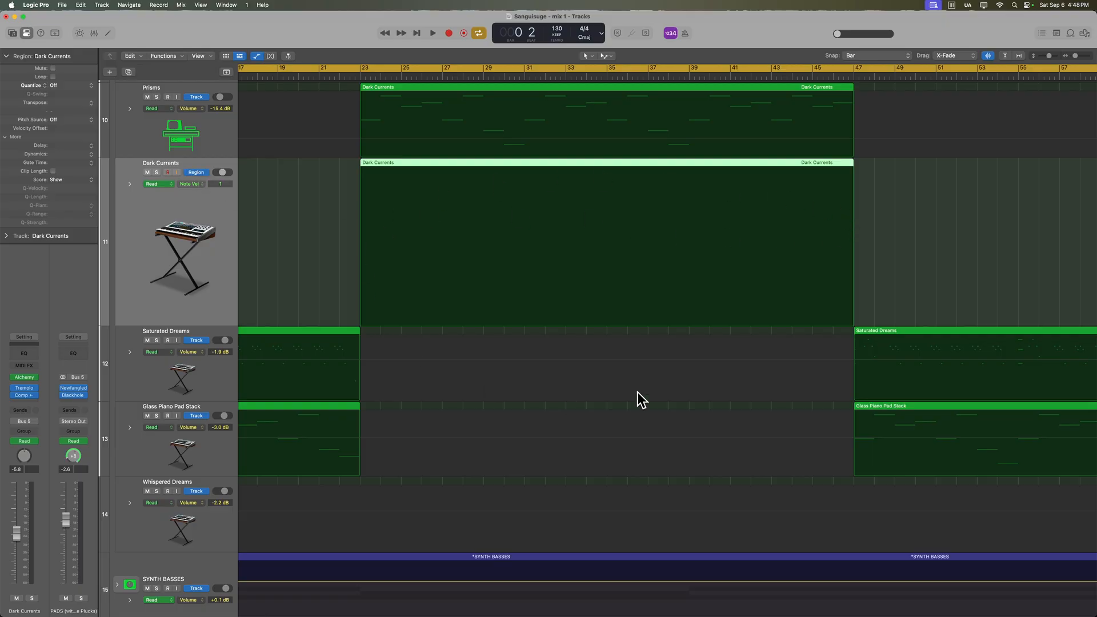
{"action": "mouse_move", "coordinate": [950, 211]}
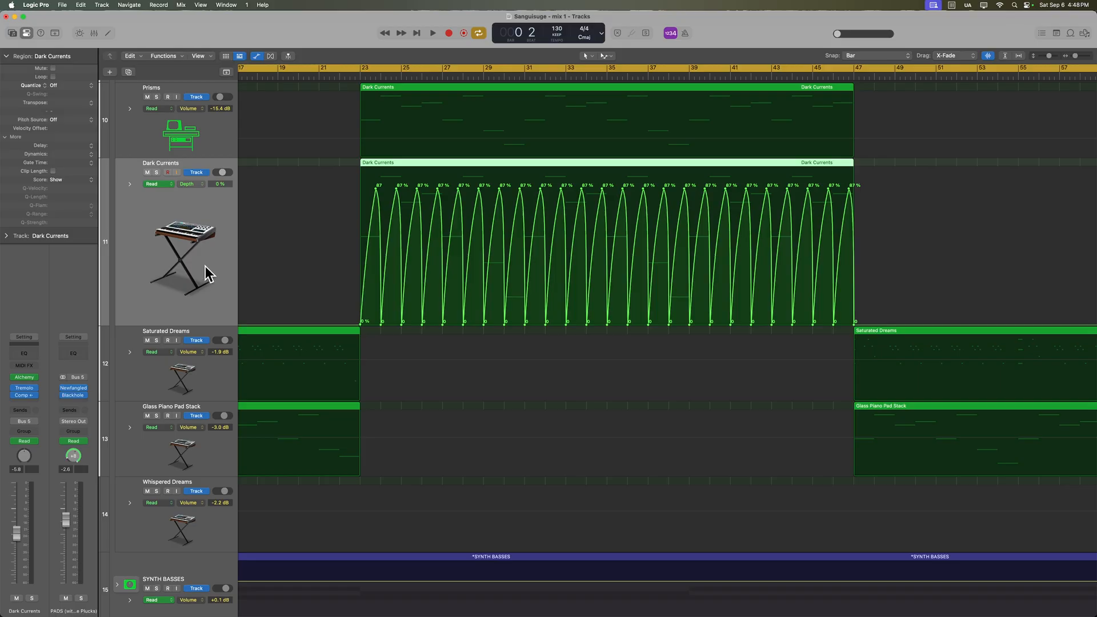
Open the Mix menu's Move Track Automation with Regions options.
{"action": "left_click", "coordinate": [266, 6]}
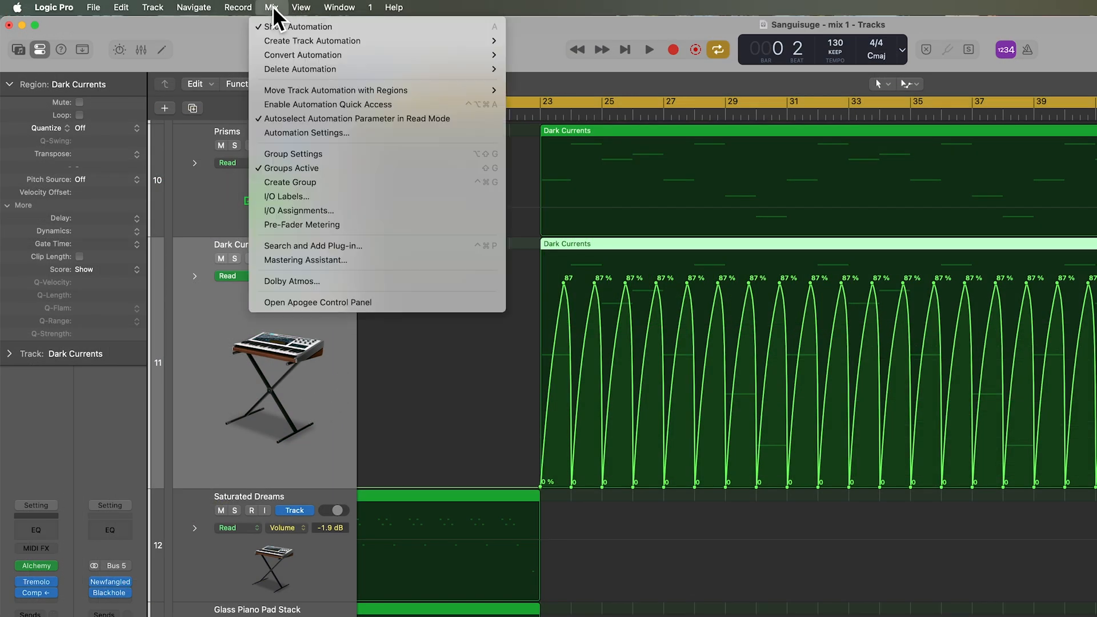
{"action": "mouse_move", "coordinate": [335, 90]}
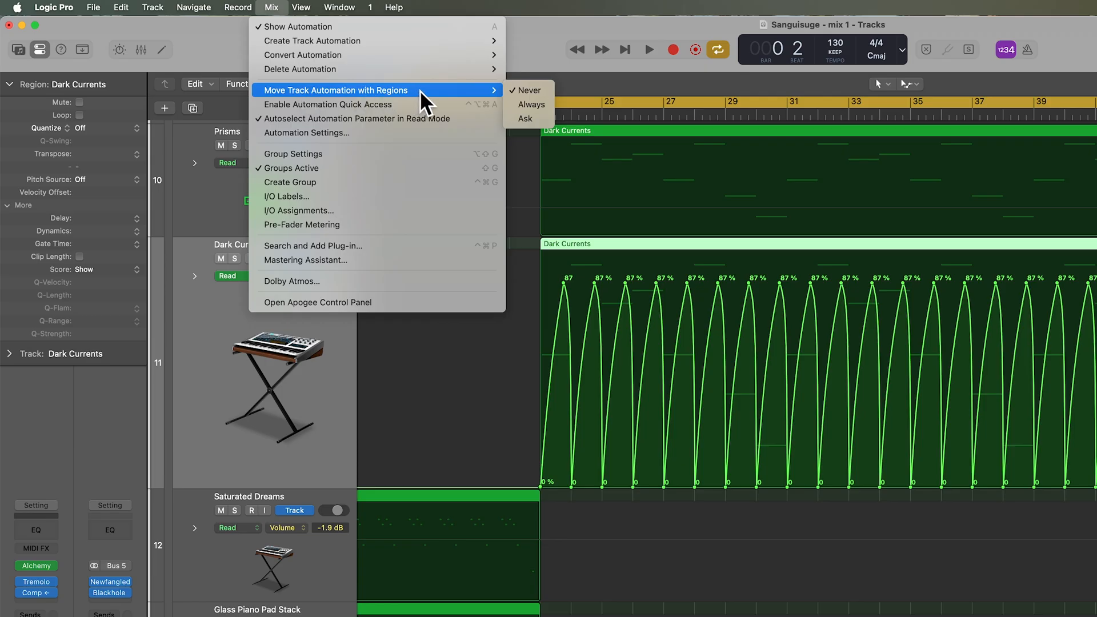
{"action": "mouse_move", "coordinate": [557, 93]}
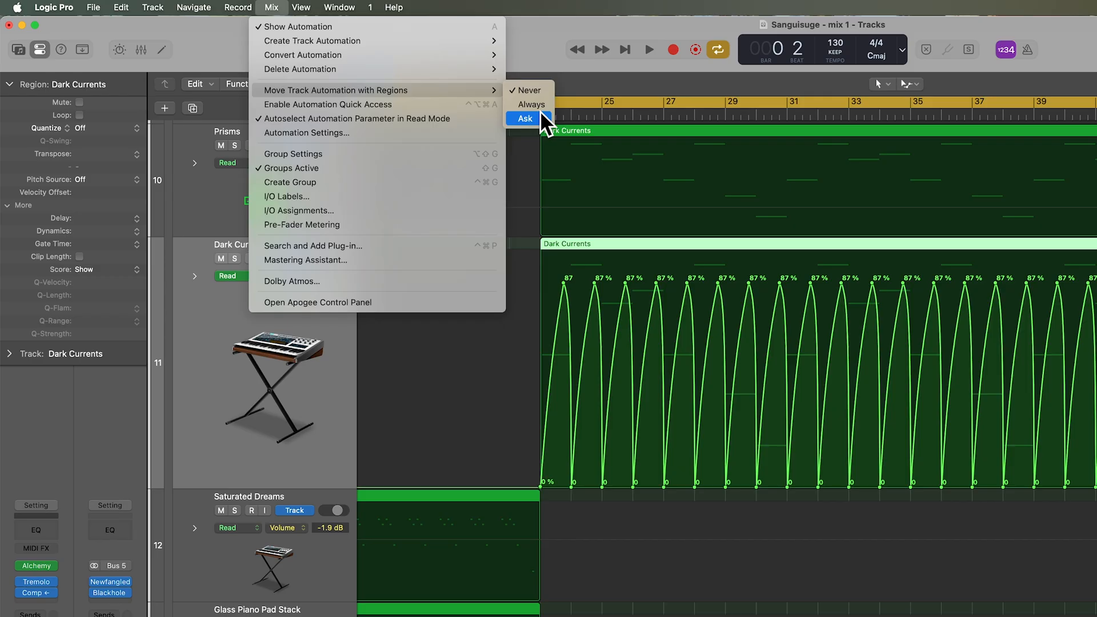
{"action": "mouse_move", "coordinate": [528, 89]}
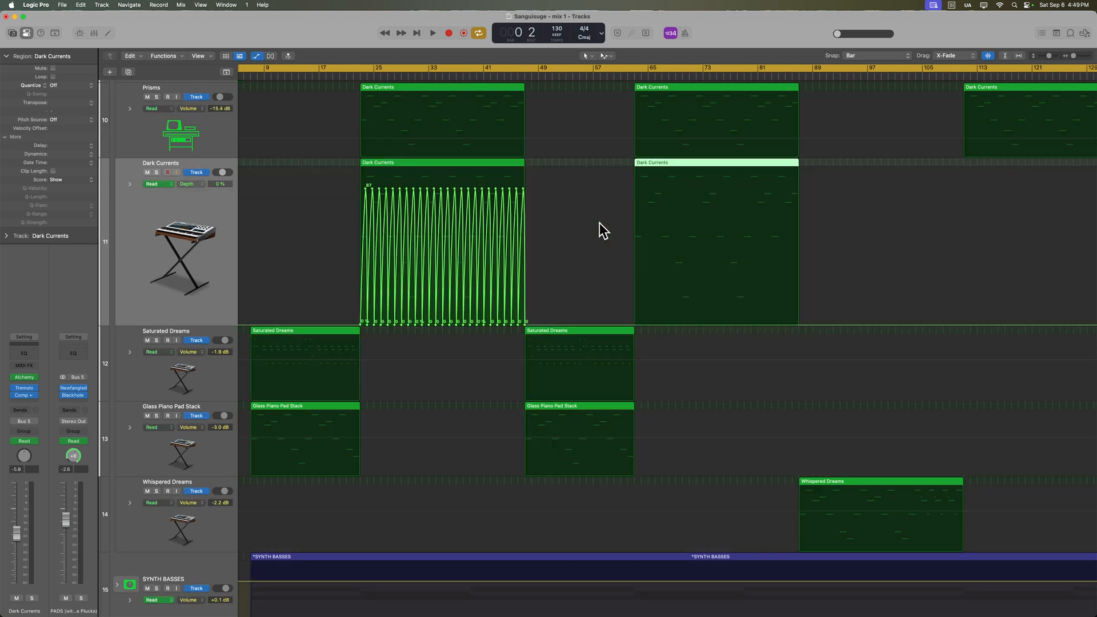
{"action": "mouse_move", "coordinate": [606, 259]}
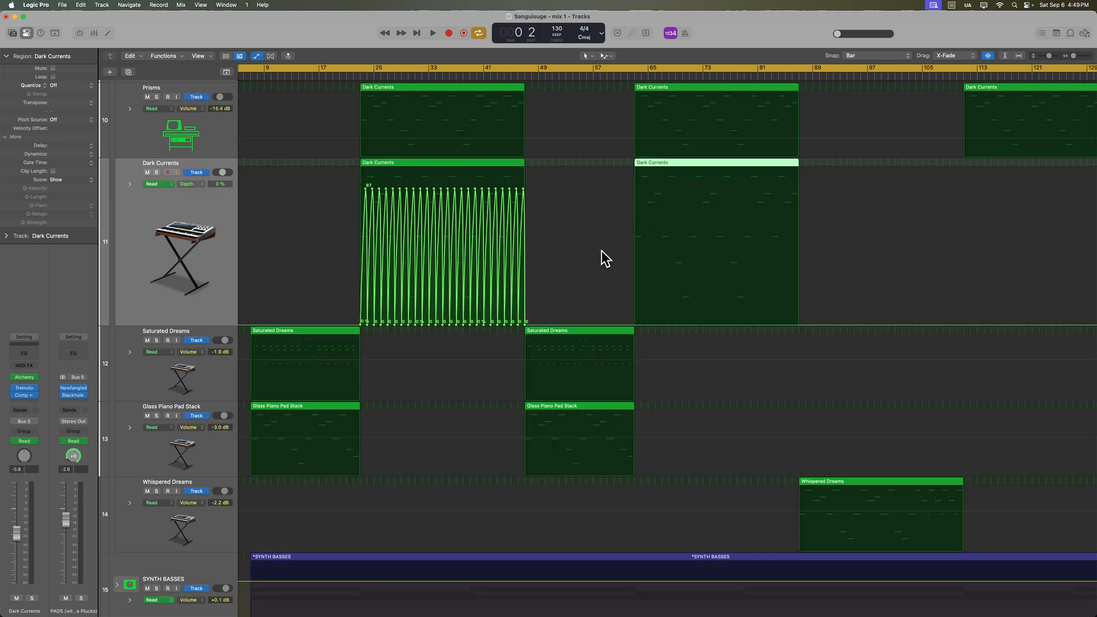
{"action": "mouse_move", "coordinate": [697, 296]}
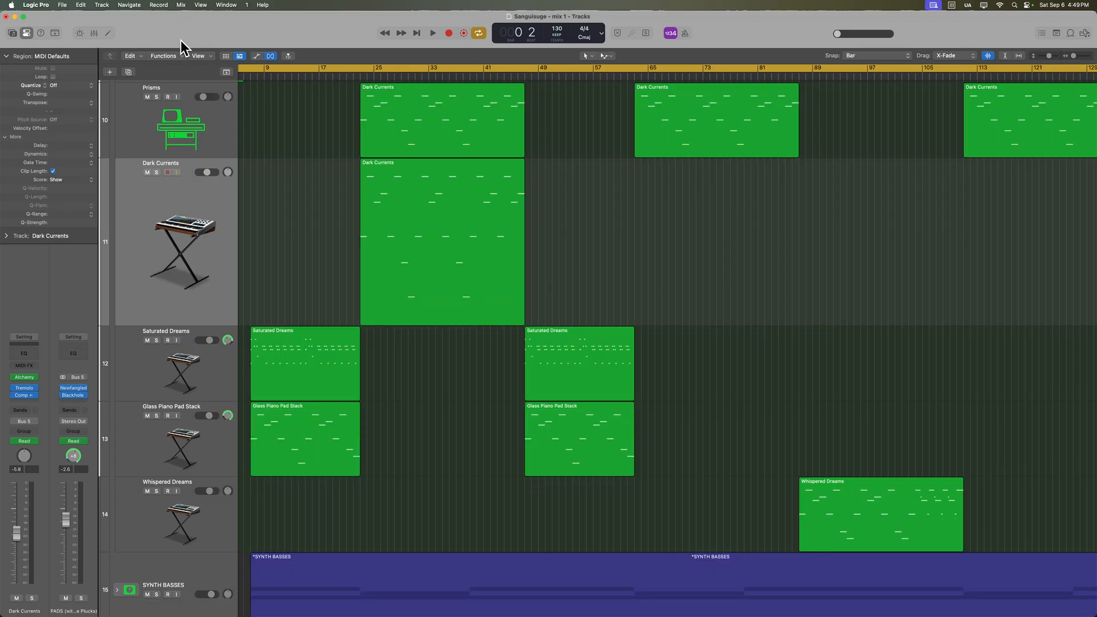
Open the Mix menu before copying the Dark Currents region with its automation.
{"action": "left_click", "coordinate": [181, 4]}
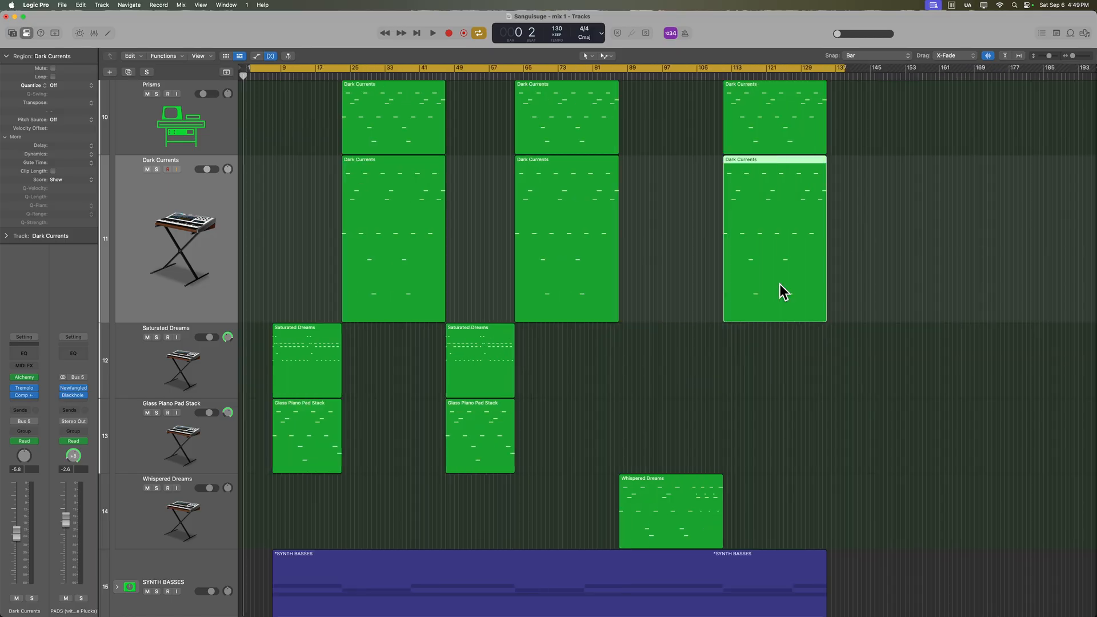
{"action": "mouse_move", "coordinate": [743, 279]}
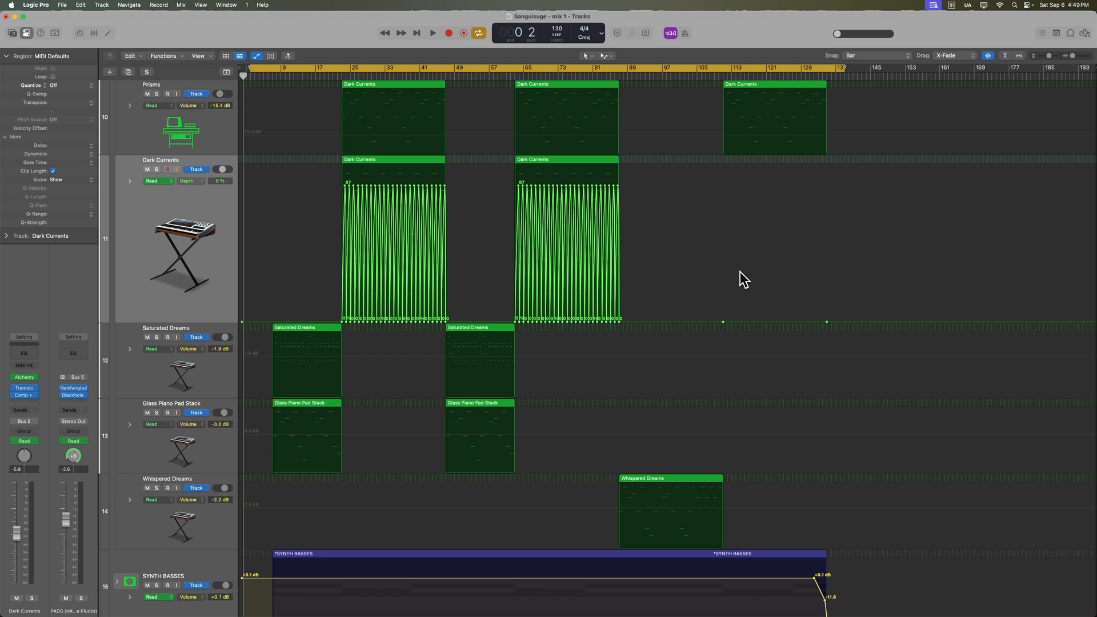
Open the Mix menu while handling the second Dark Currents copy's automation.
{"action": "left_click", "coordinate": [180, 5]}
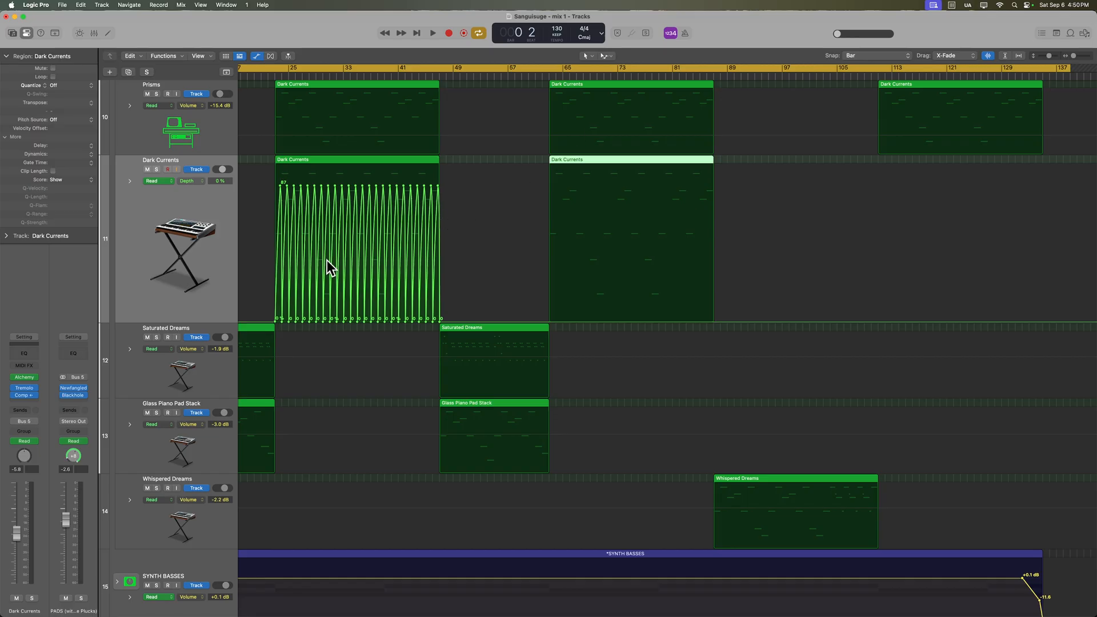
{"action": "mouse_move", "coordinate": [637, 203]}
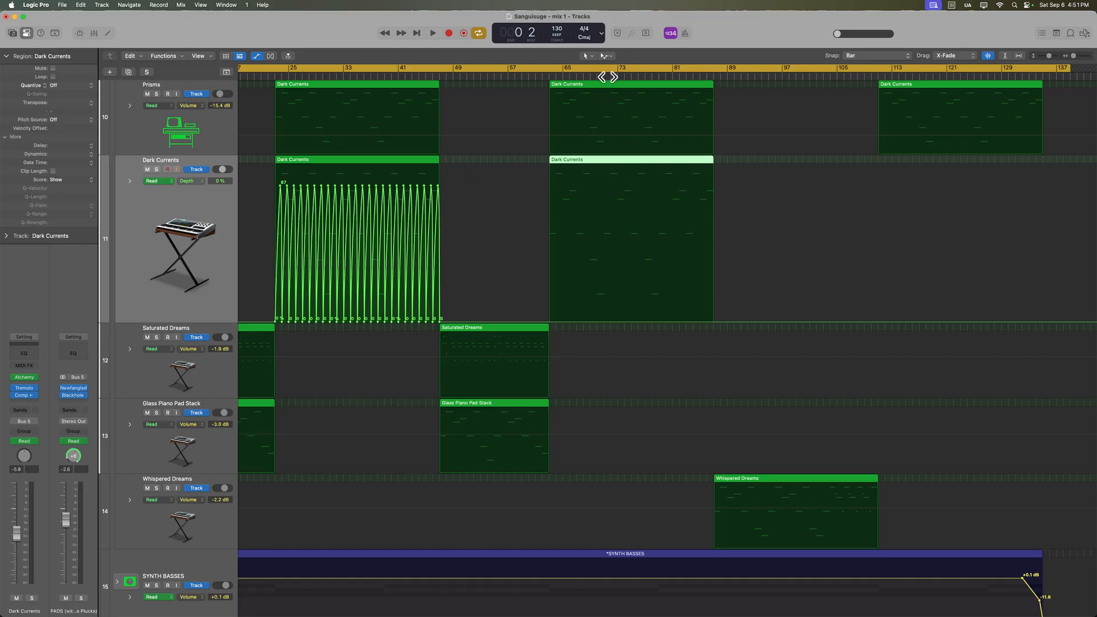
{"action": "mouse_move", "coordinate": [610, 62]}
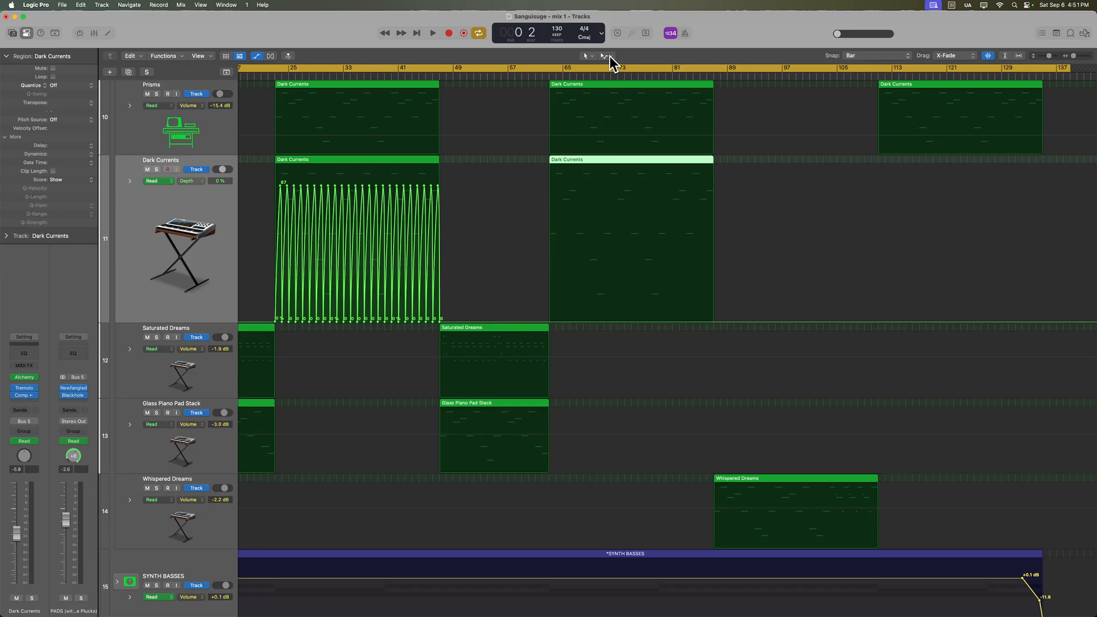
Switch to the Marquee Tool with range selections snapping to whole bars.
{"action": "left_click", "coordinate": [611, 55]}
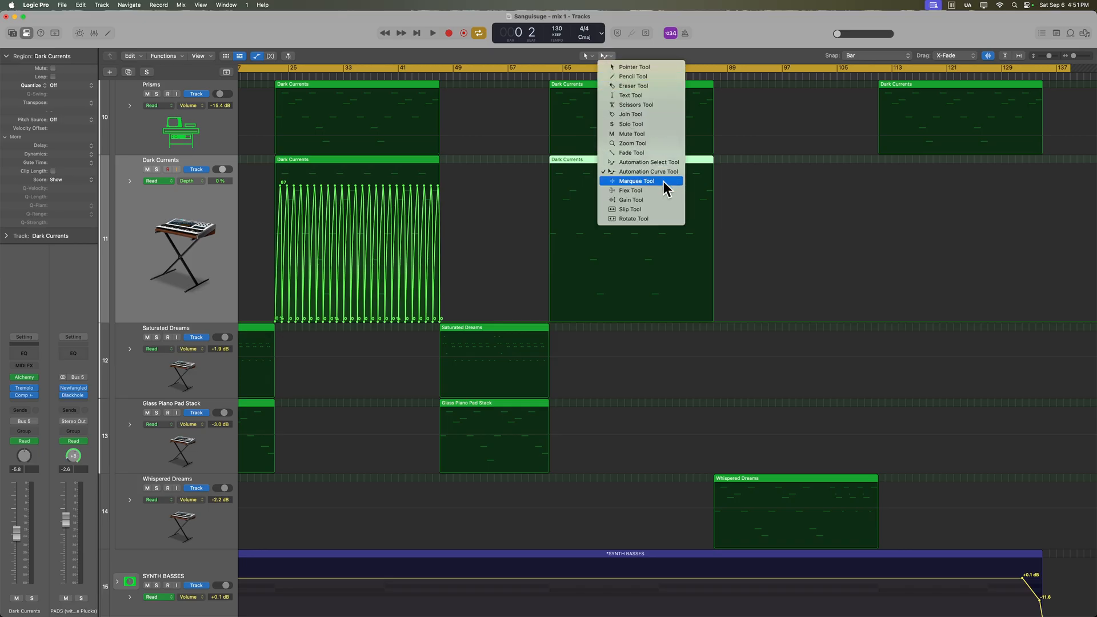
{"action": "left_click", "coordinate": [864, 55]}
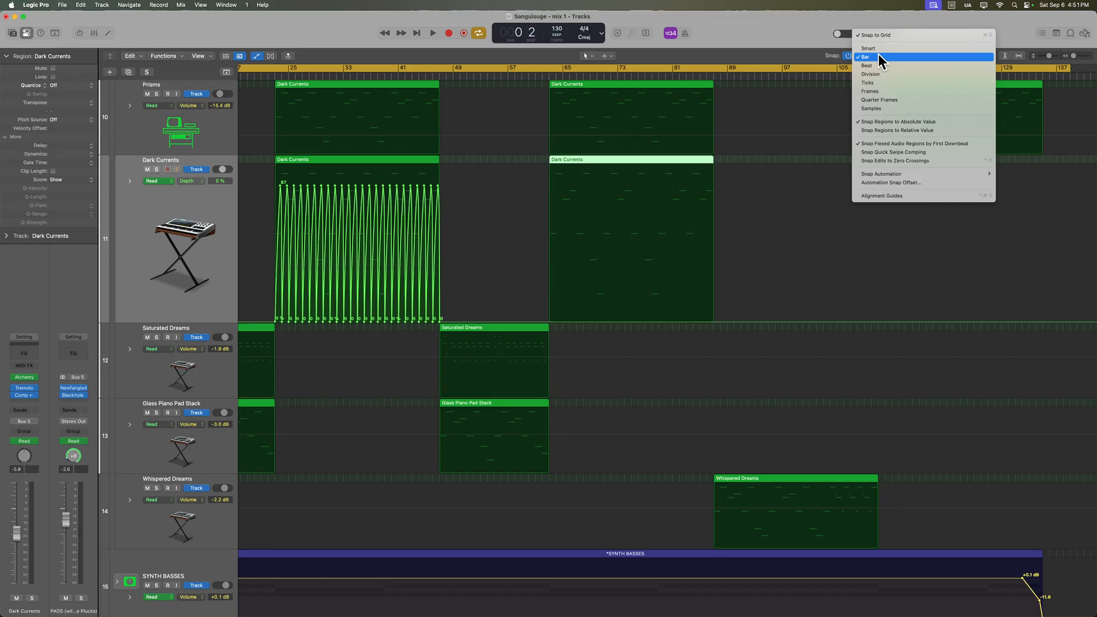
{"action": "left_click", "coordinate": [868, 57]}
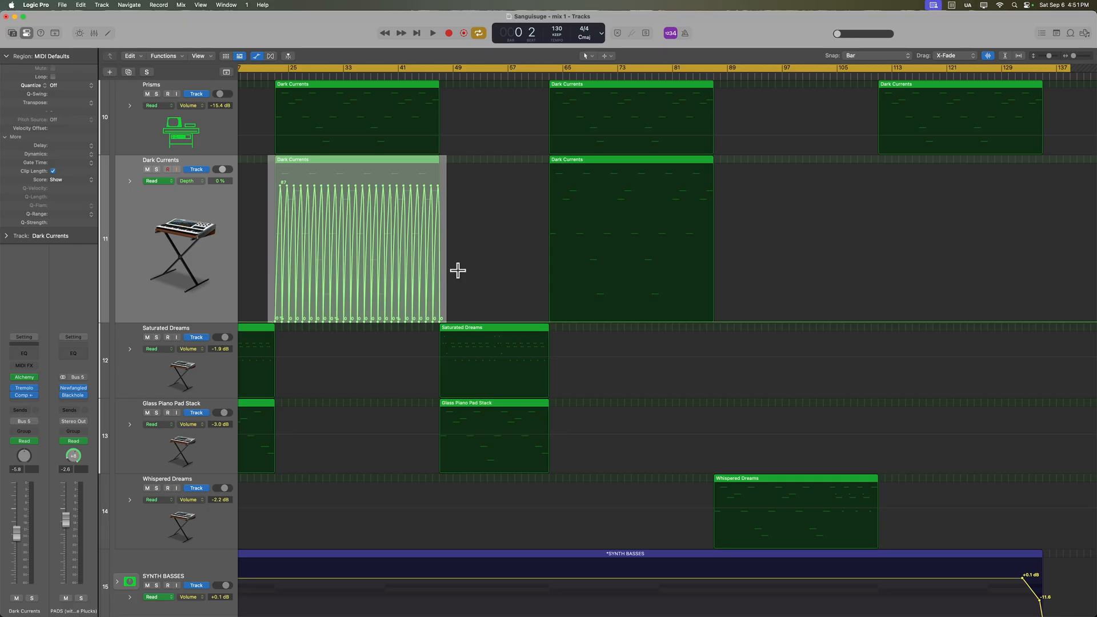
{"action": "mouse_move", "coordinate": [546, 179]}
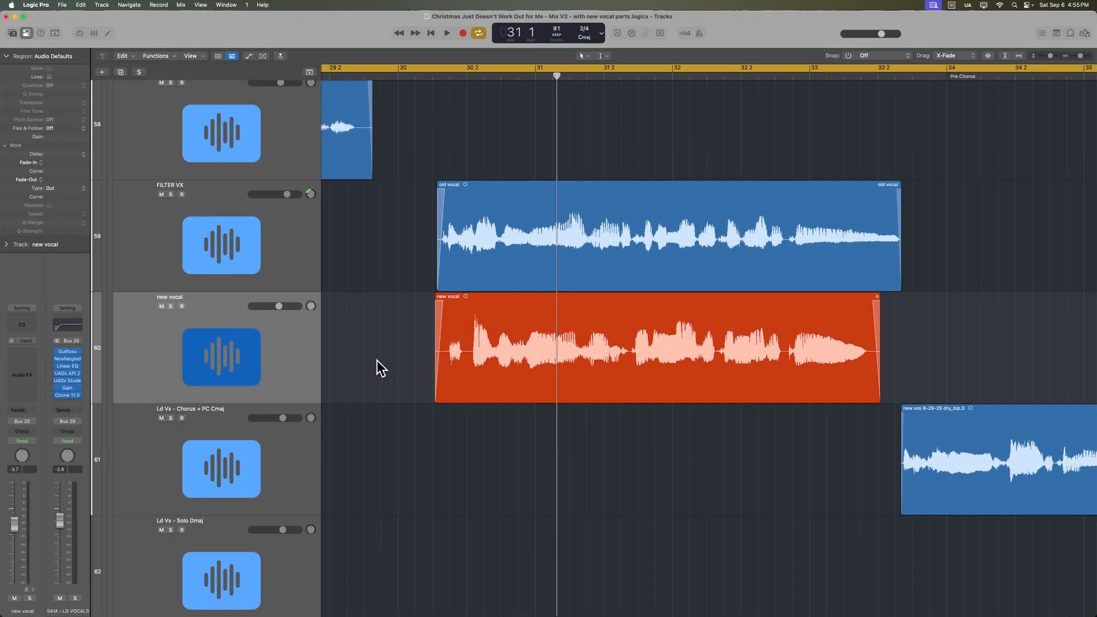
{"action": "mouse_move", "coordinate": [396, 359]}
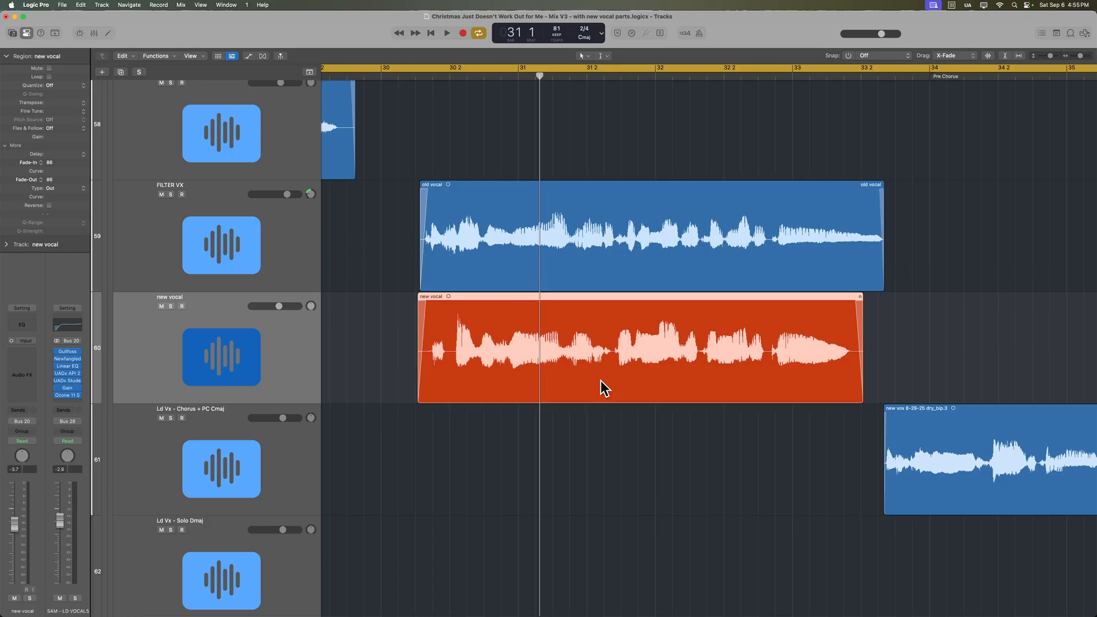
{"action": "mouse_move", "coordinate": [802, 336]}
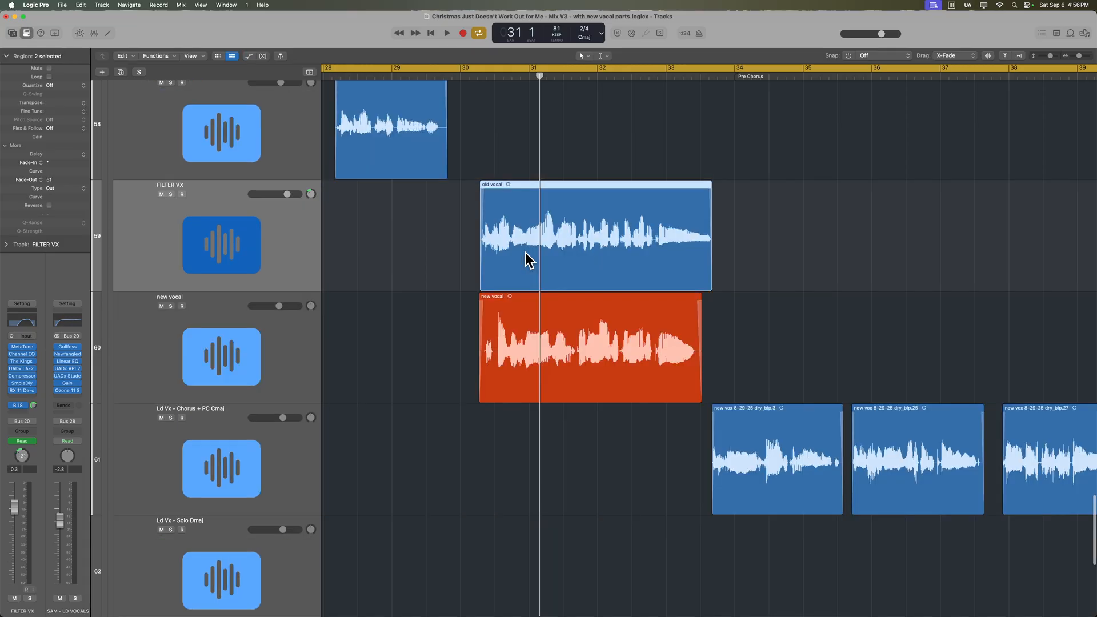
Set Move Track Automation with Regions to Always.
{"action": "left_click", "coordinate": [181, 5]}
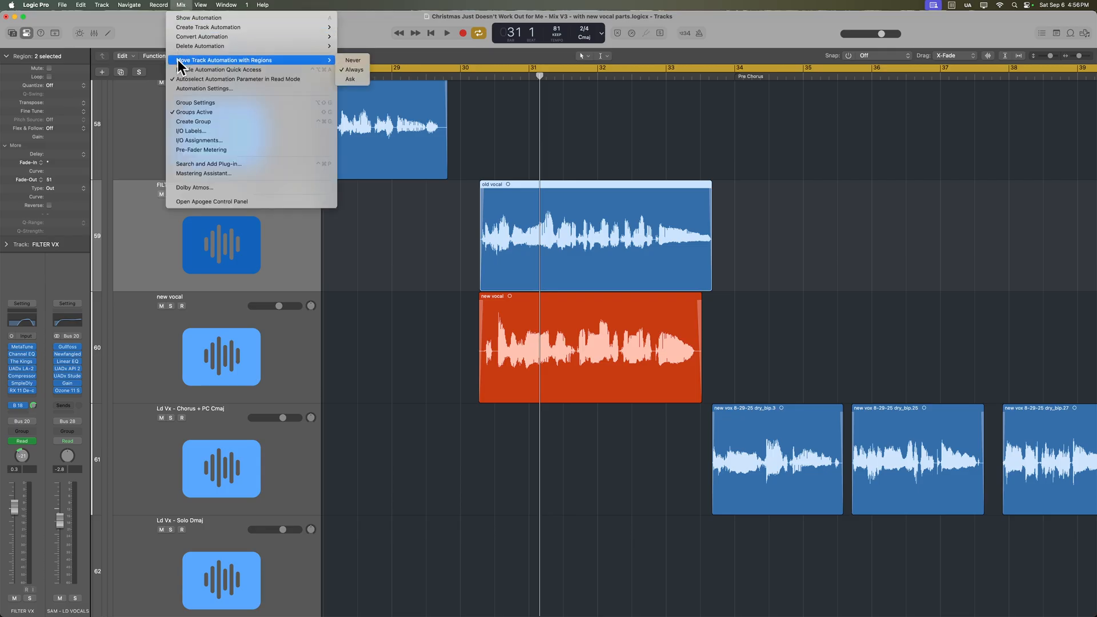
{"action": "left_click", "coordinate": [588, 237]}
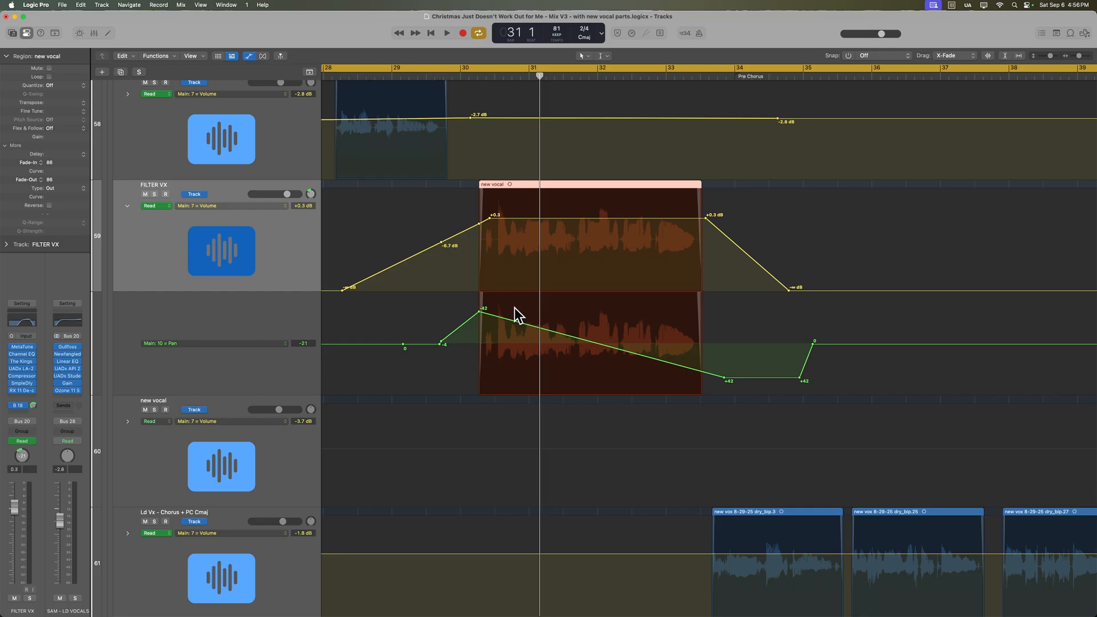
{"action": "mouse_move", "coordinate": [174, 16]}
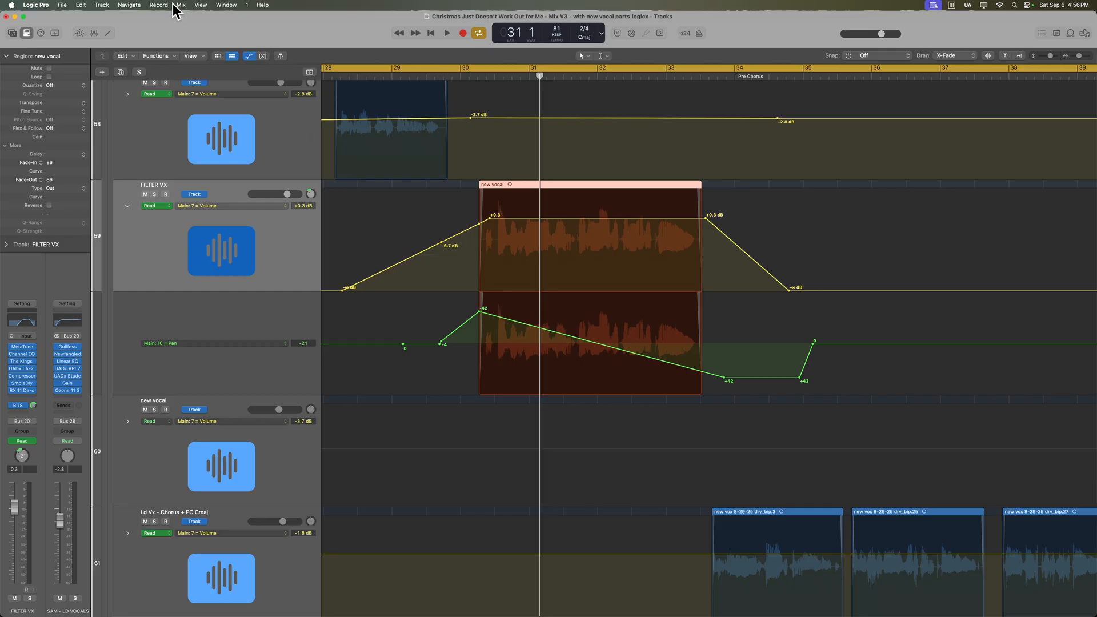
{"action": "left_click", "coordinate": [178, 5]}
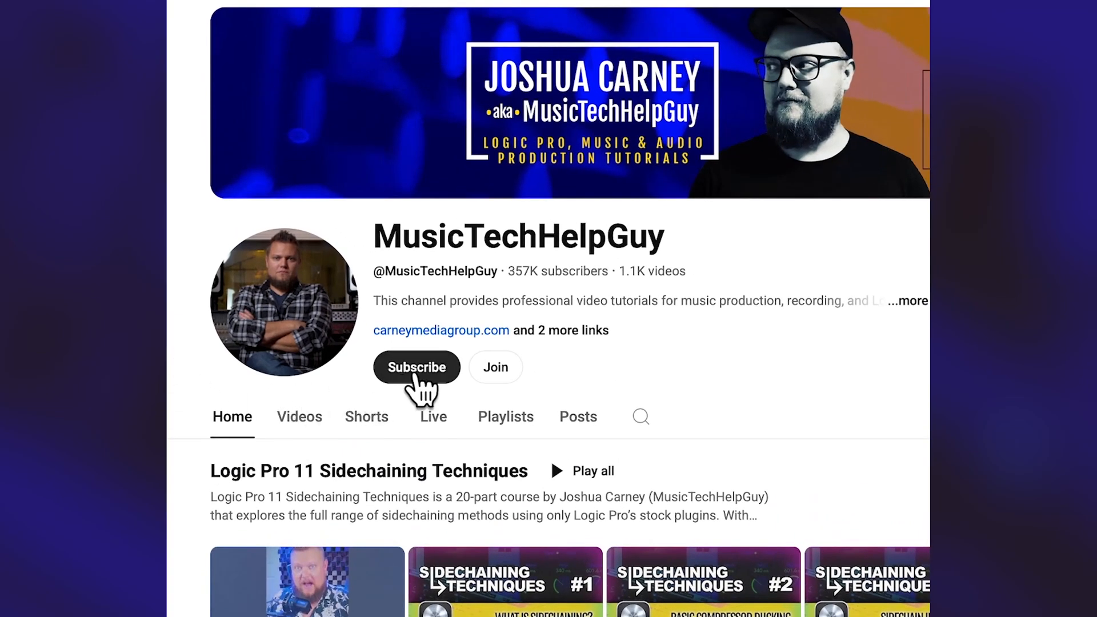
Subscribe to the Logic Pro tutorials channel and visit its linked course website.
{"action": "left_click", "coordinate": [417, 368]}
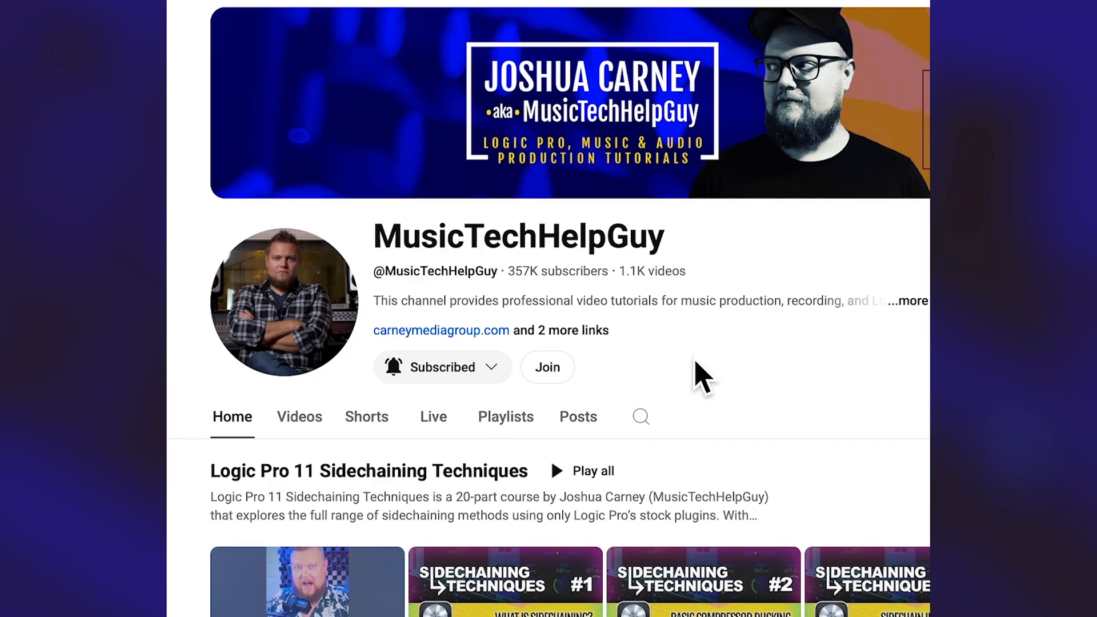
{"action": "left_click", "coordinate": [547, 368]}
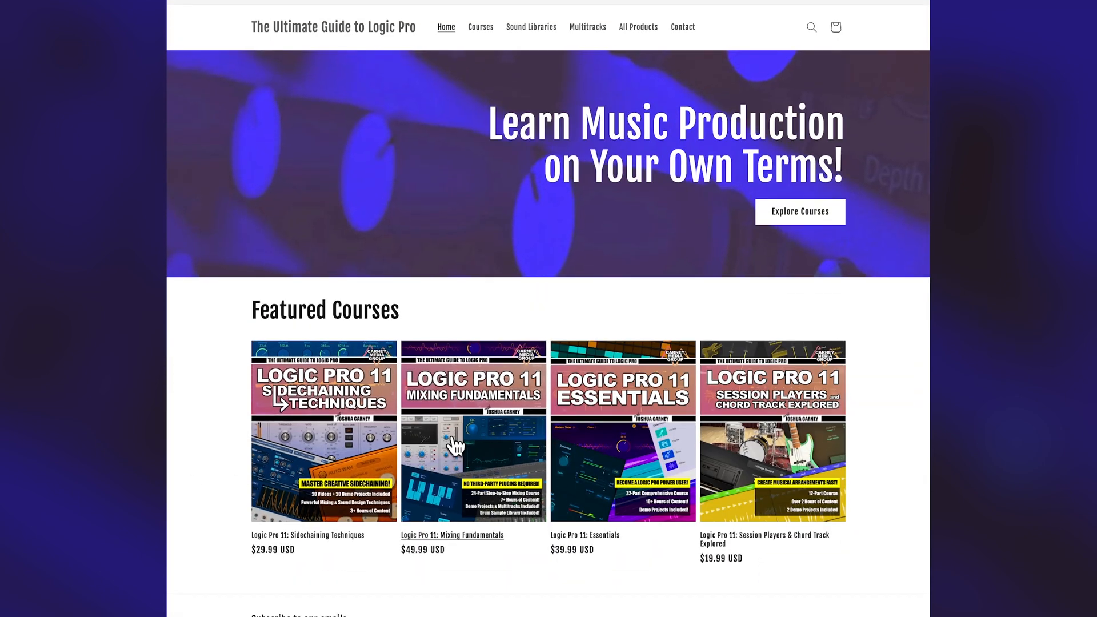
{"action": "mouse_move", "coordinate": [619, 444]}
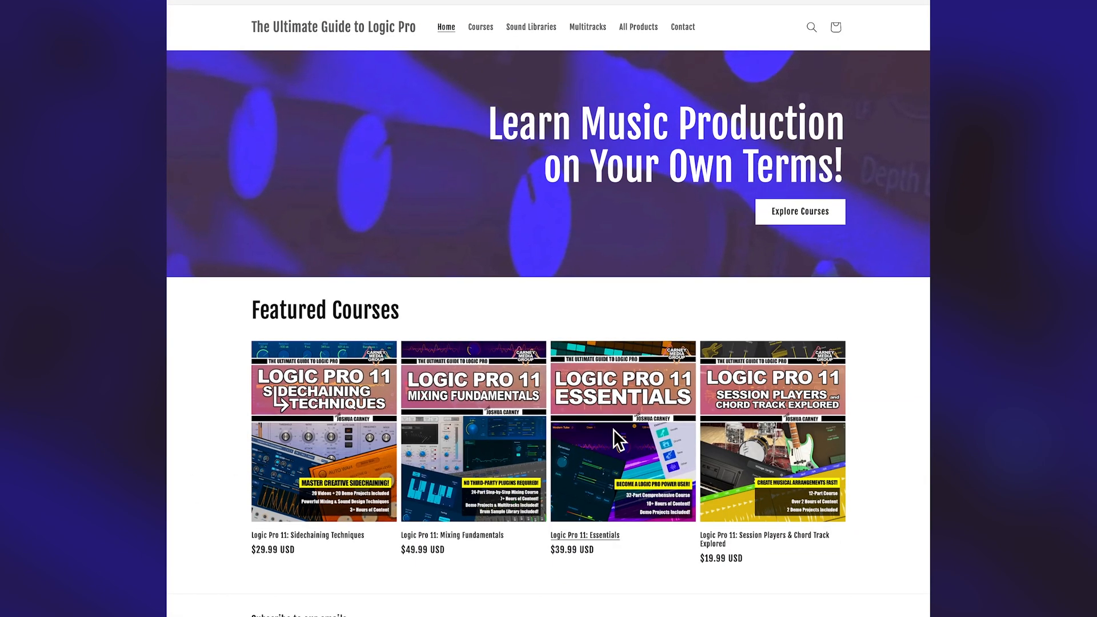